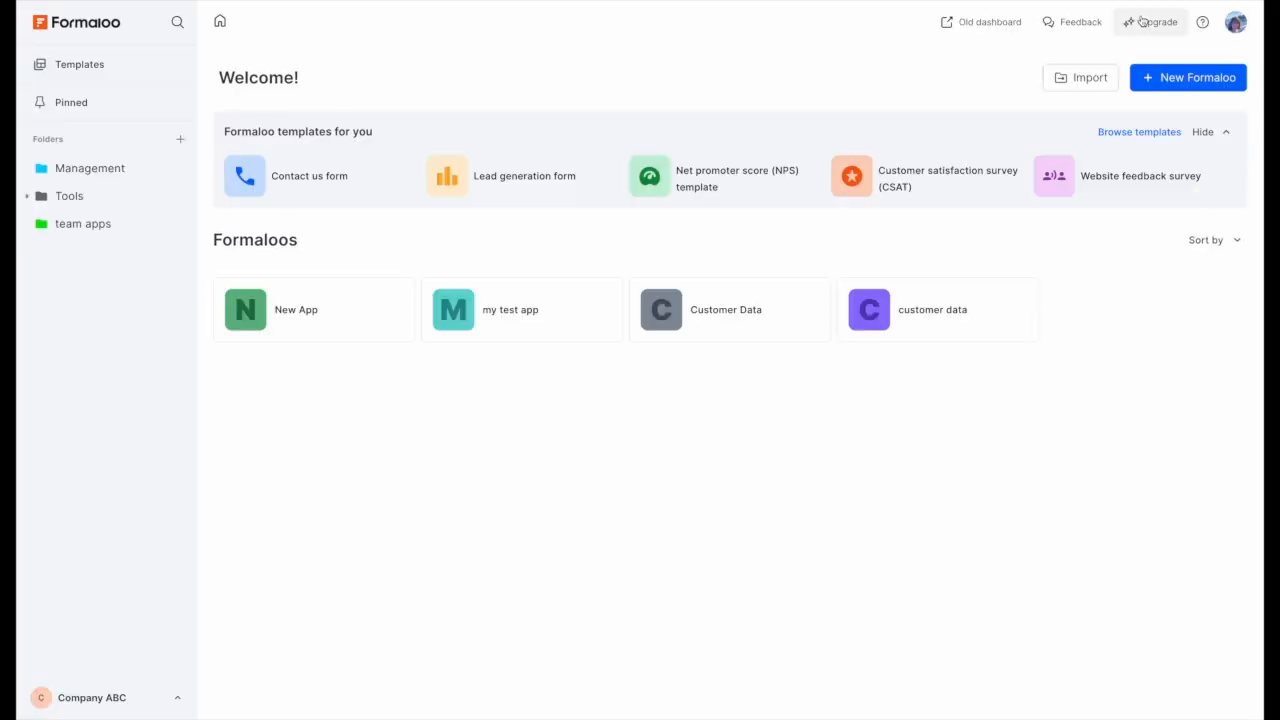
# Create a new Form project named 'New project analysis tool', opening on its Contact us form.
pyautogui.click(1188, 76)
pyautogui.write('New peoje')
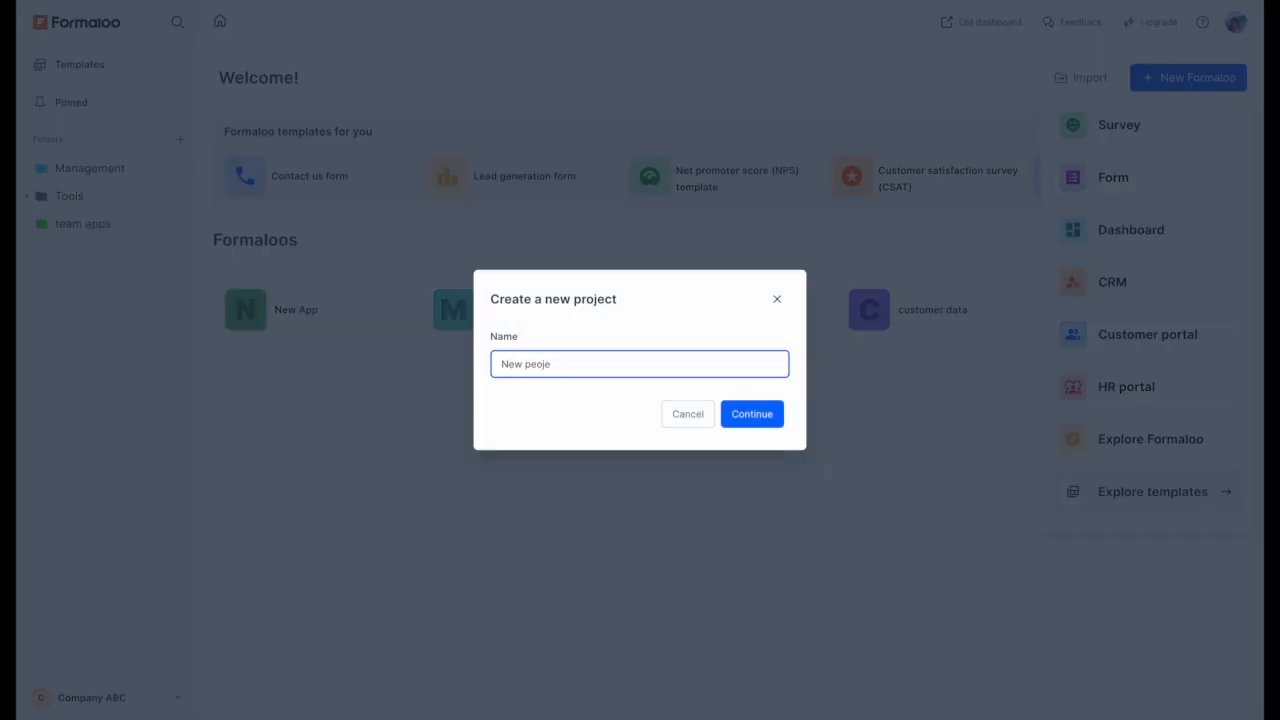
pyautogui.click(752, 412)
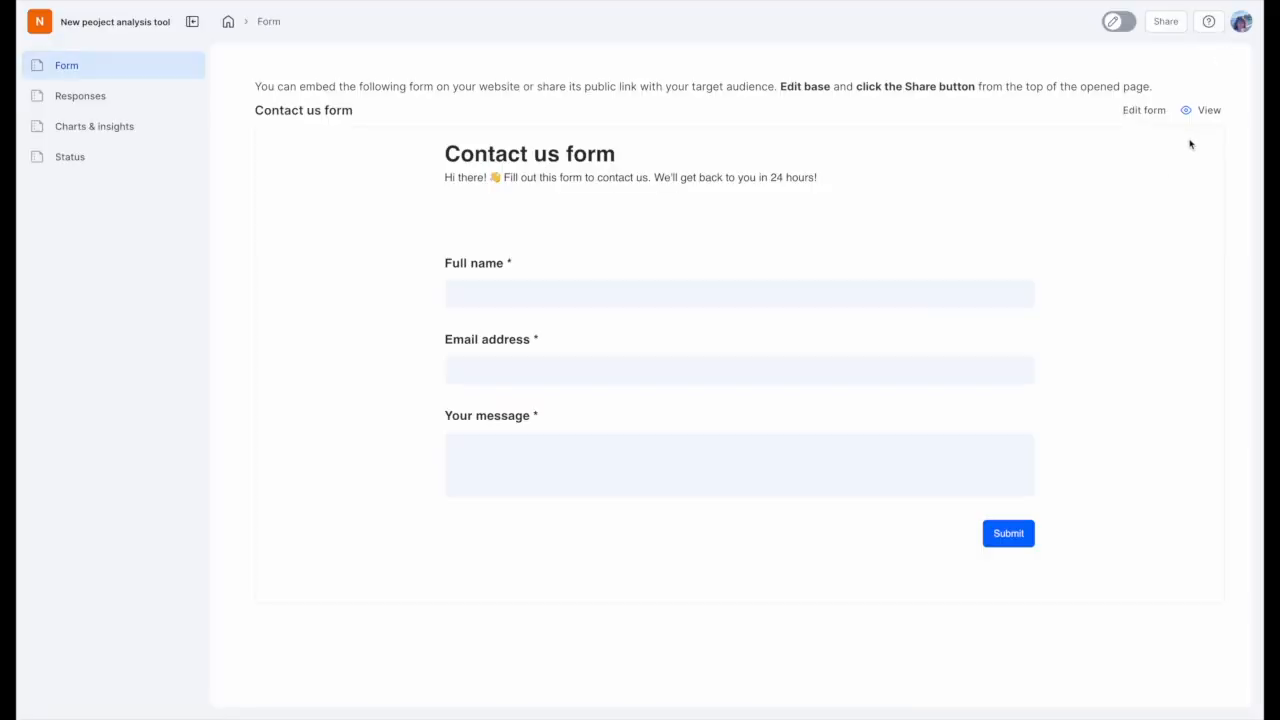
# Retitle the form 'Project analysis generator', remove Email address, add date, team, milestone and Budget fields and an 'Analyze project' button.
pyautogui.click(1144, 110)
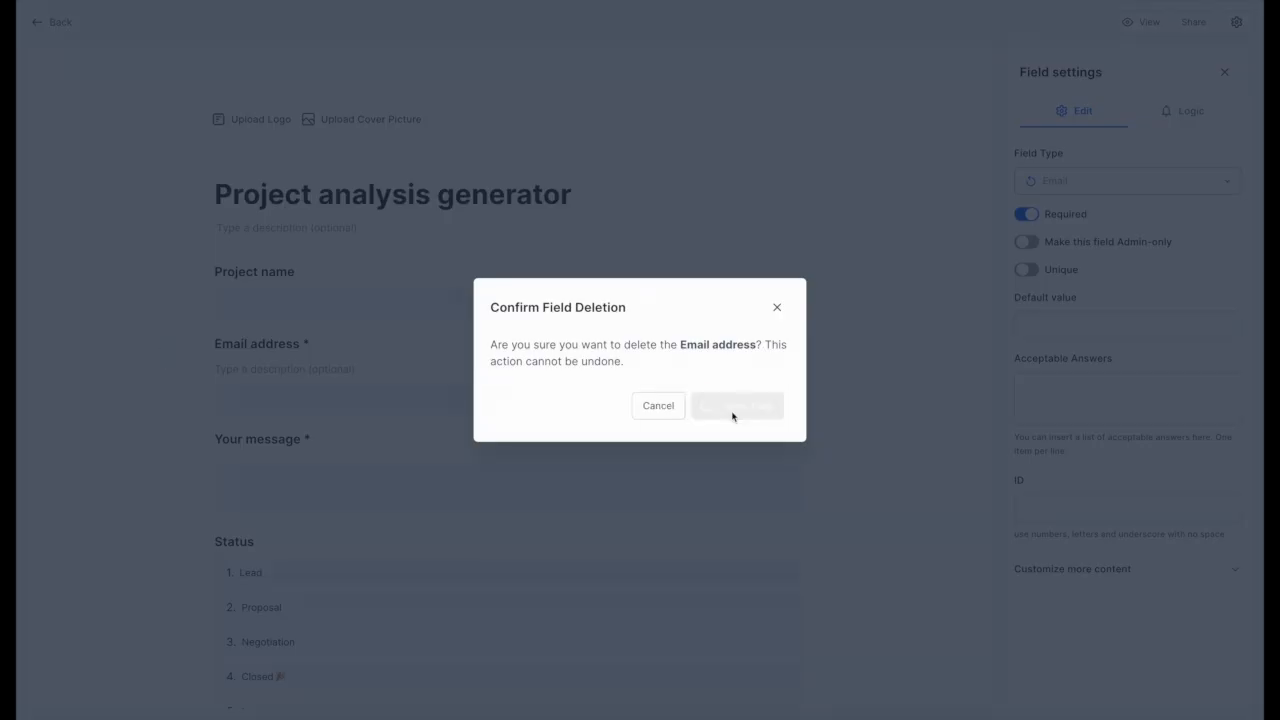
pyautogui.click(736, 404)
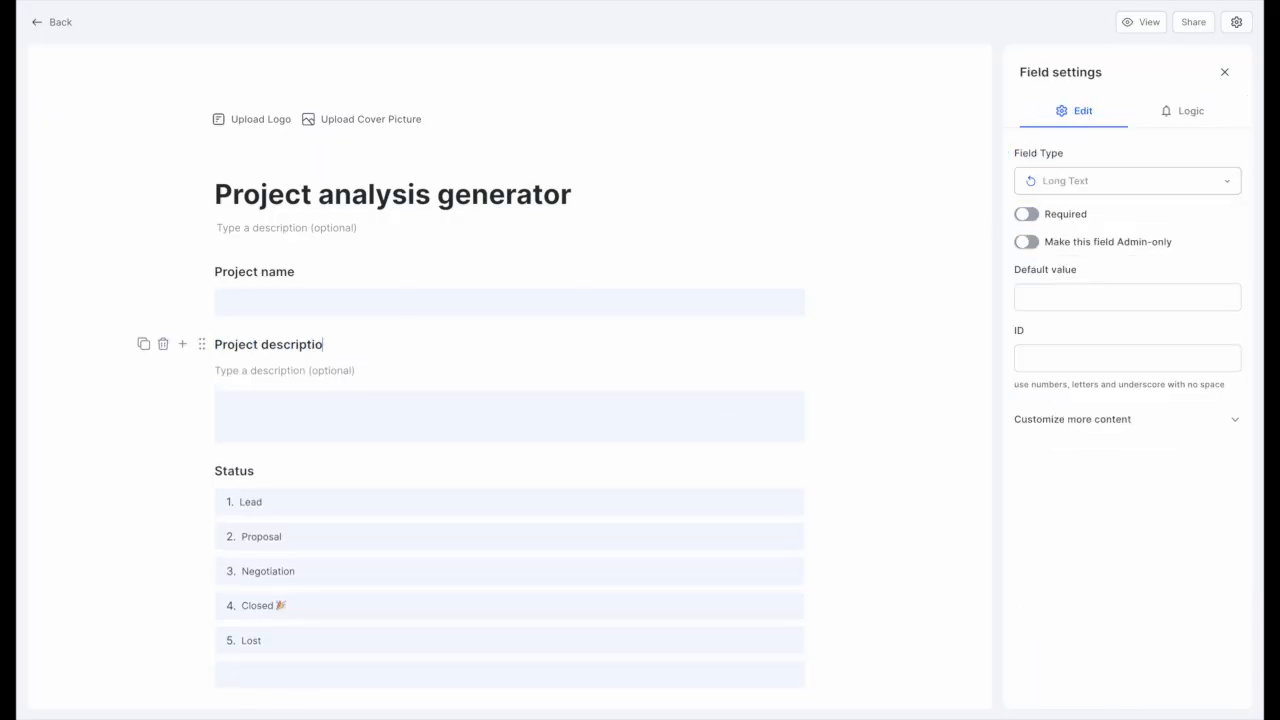
pyautogui.click(1124, 180)
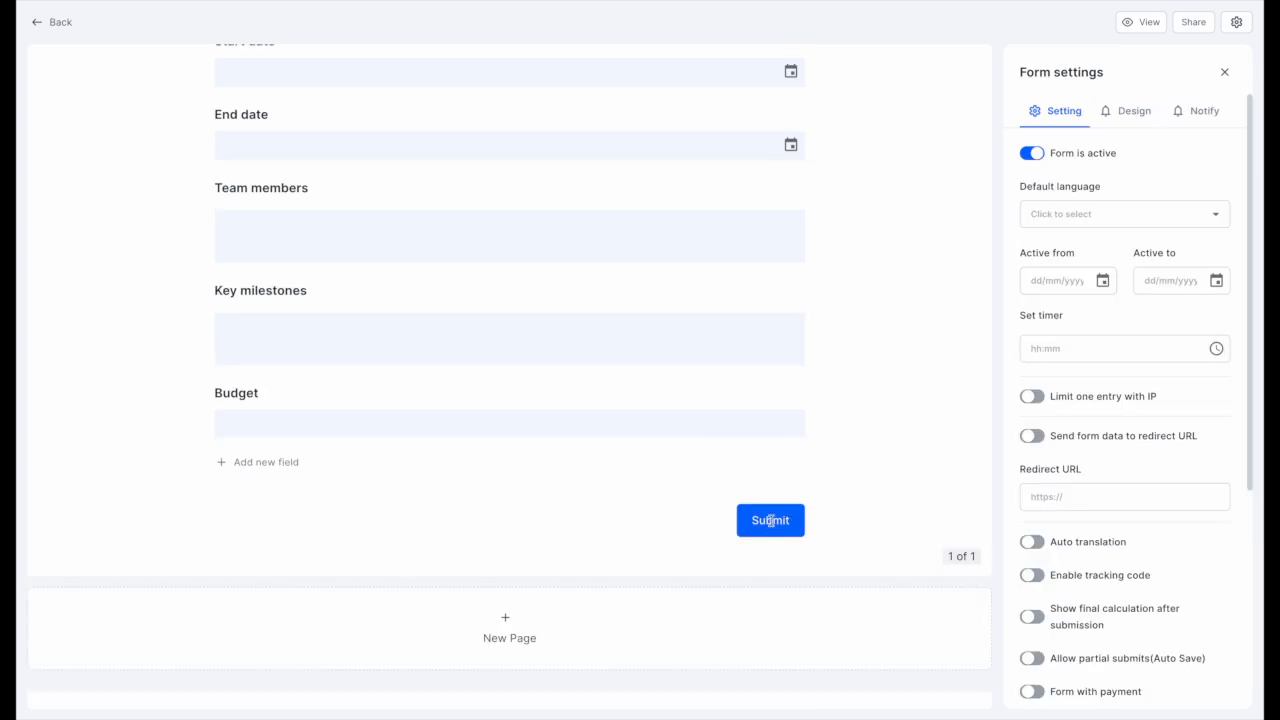
pyautogui.click(1032, 152)
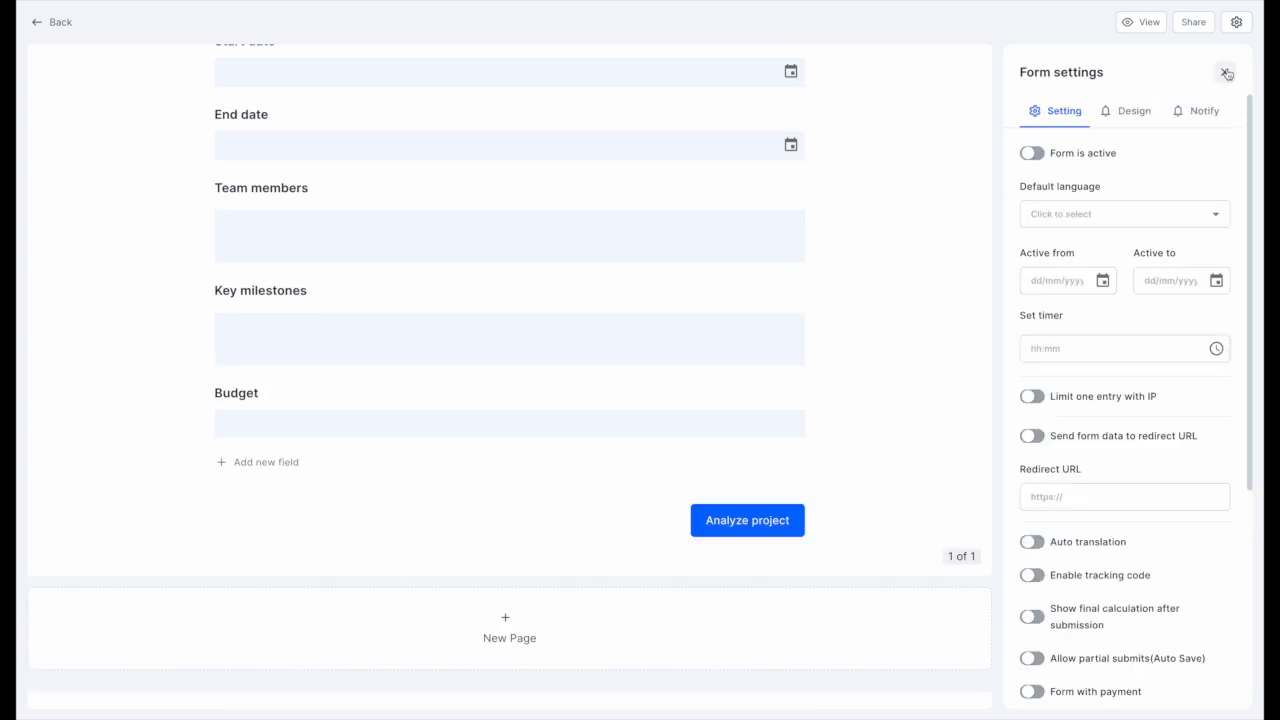
pyautogui.click(1134, 112)
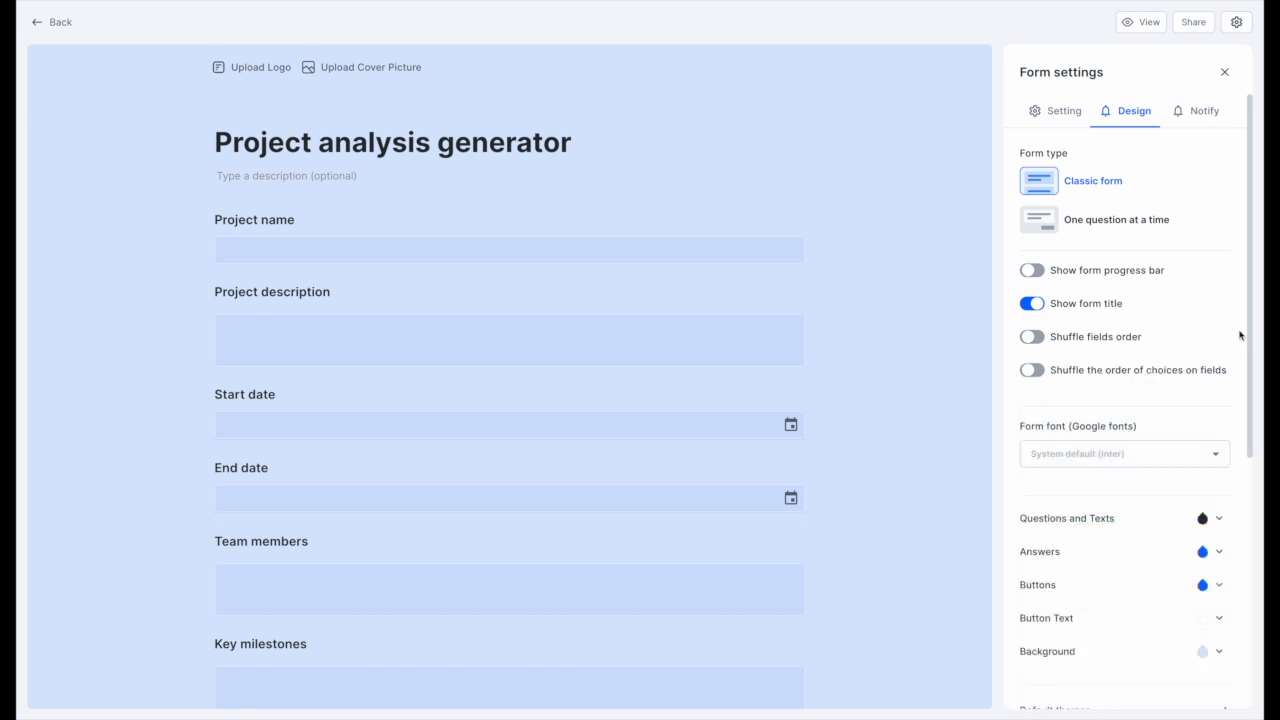
# Give the fields short IDs such as description and team in Field settings.
pyautogui.scroll(-3)
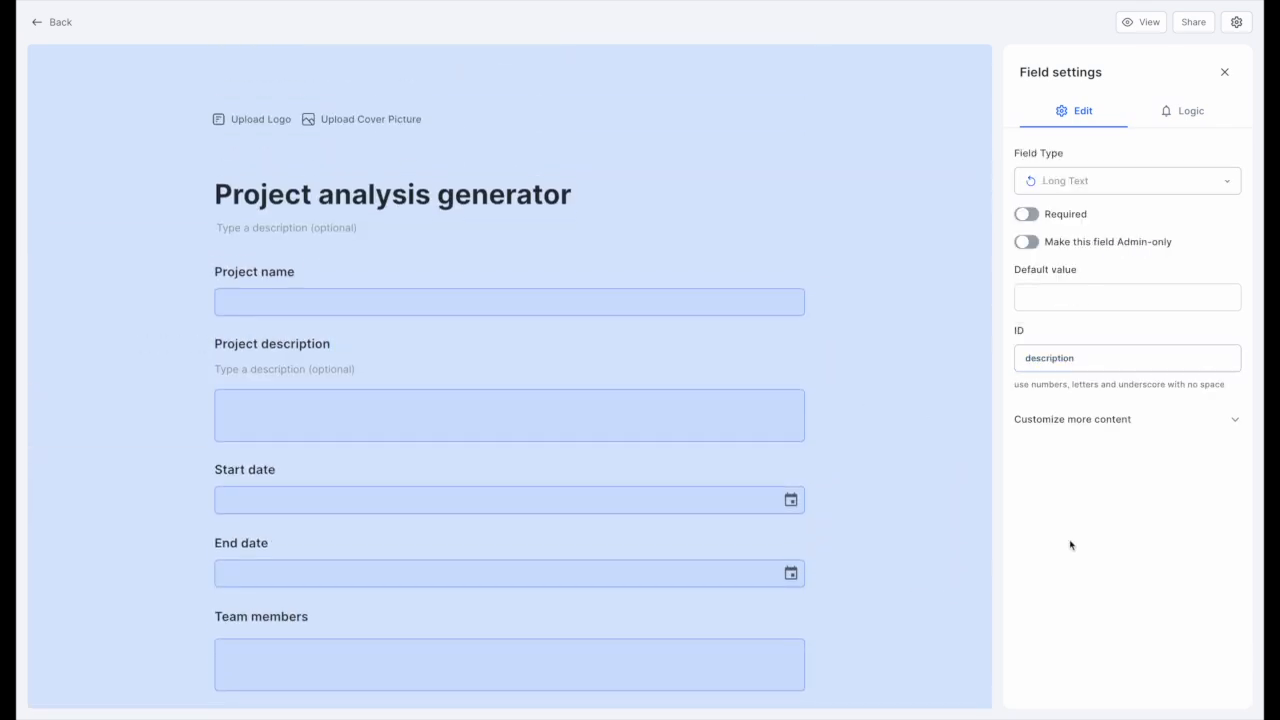
pyautogui.scroll(-3)
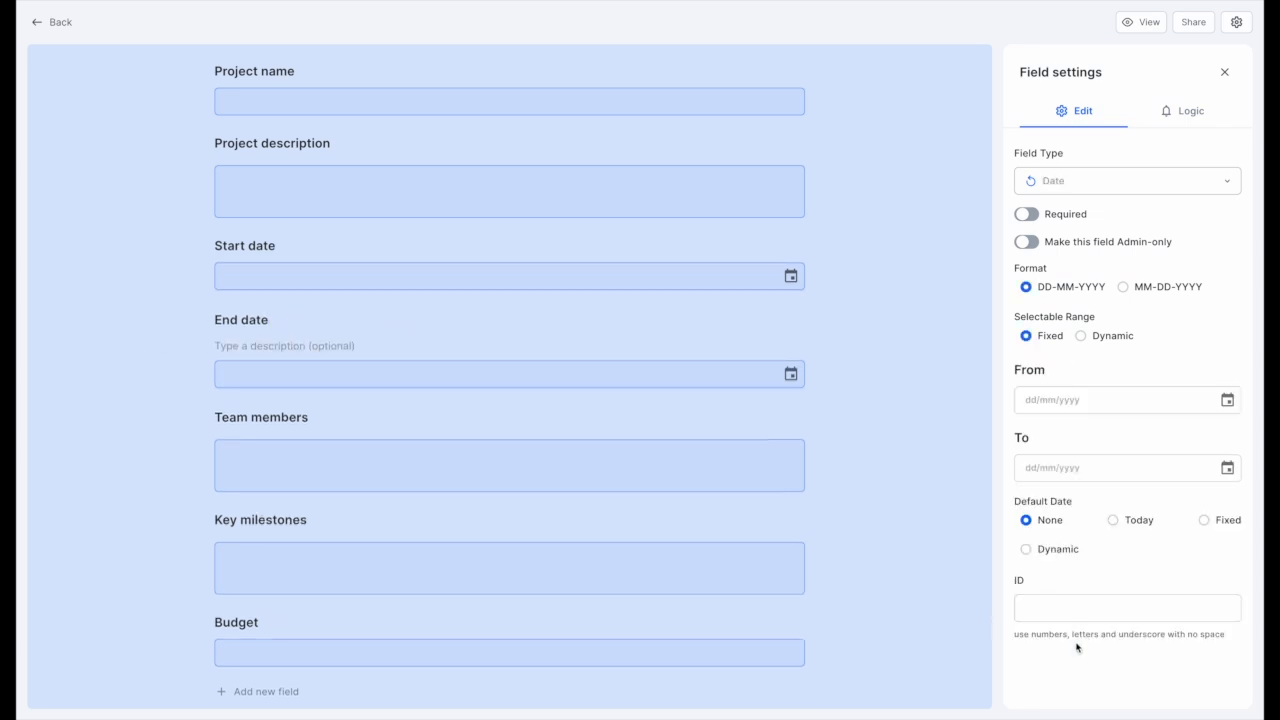
pyautogui.scroll(-3)
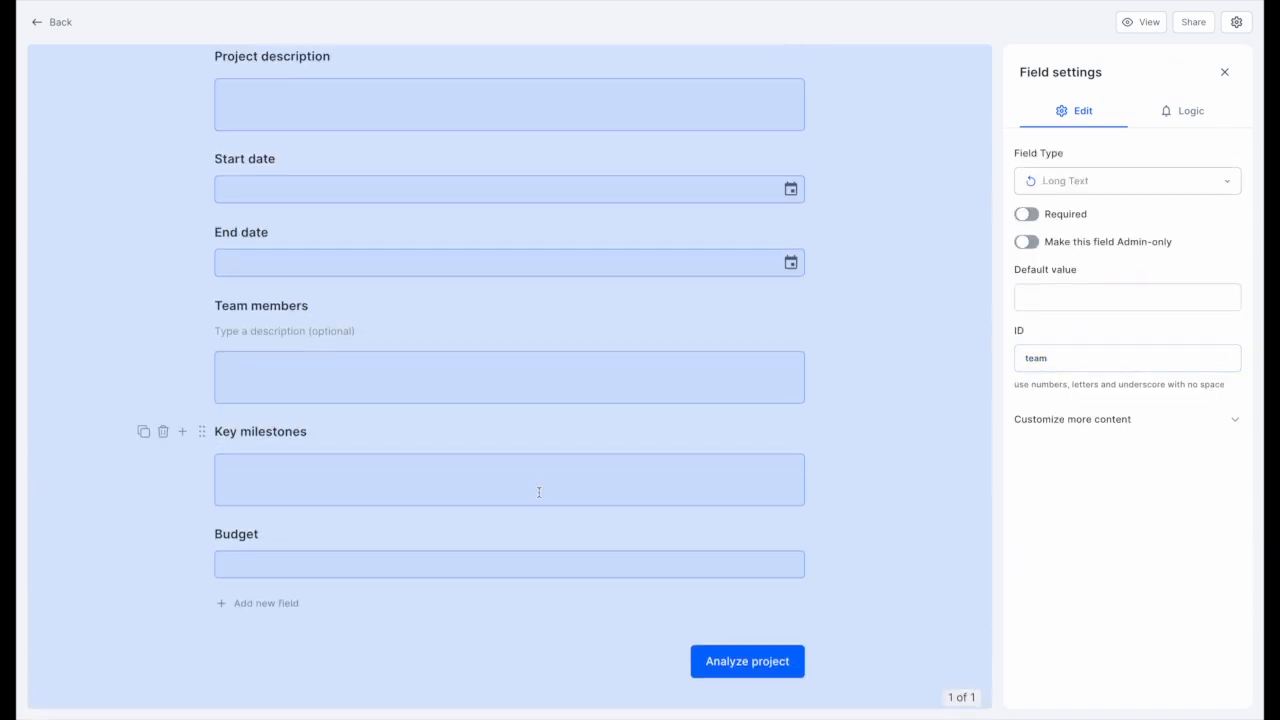
pyautogui.scroll(-3)
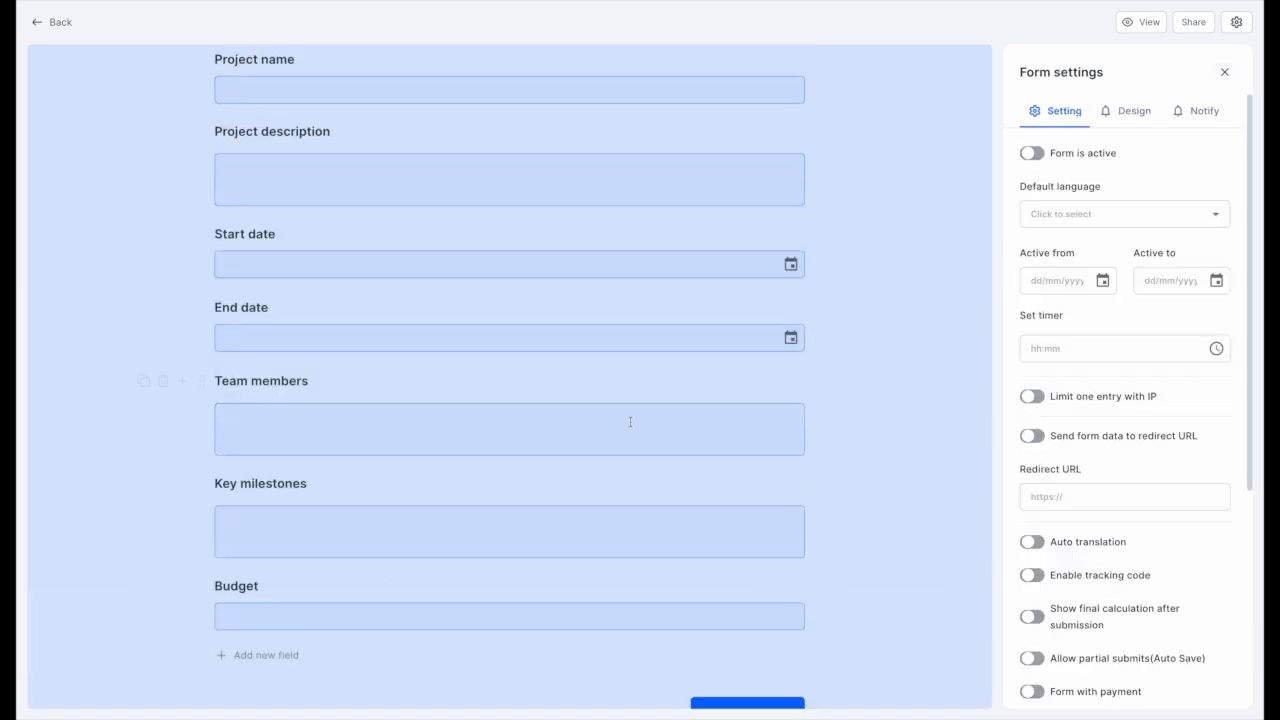
# Activate the form and add Ending A with an AI prompt analysing the project fields by ID.
pyautogui.click(1032, 152)
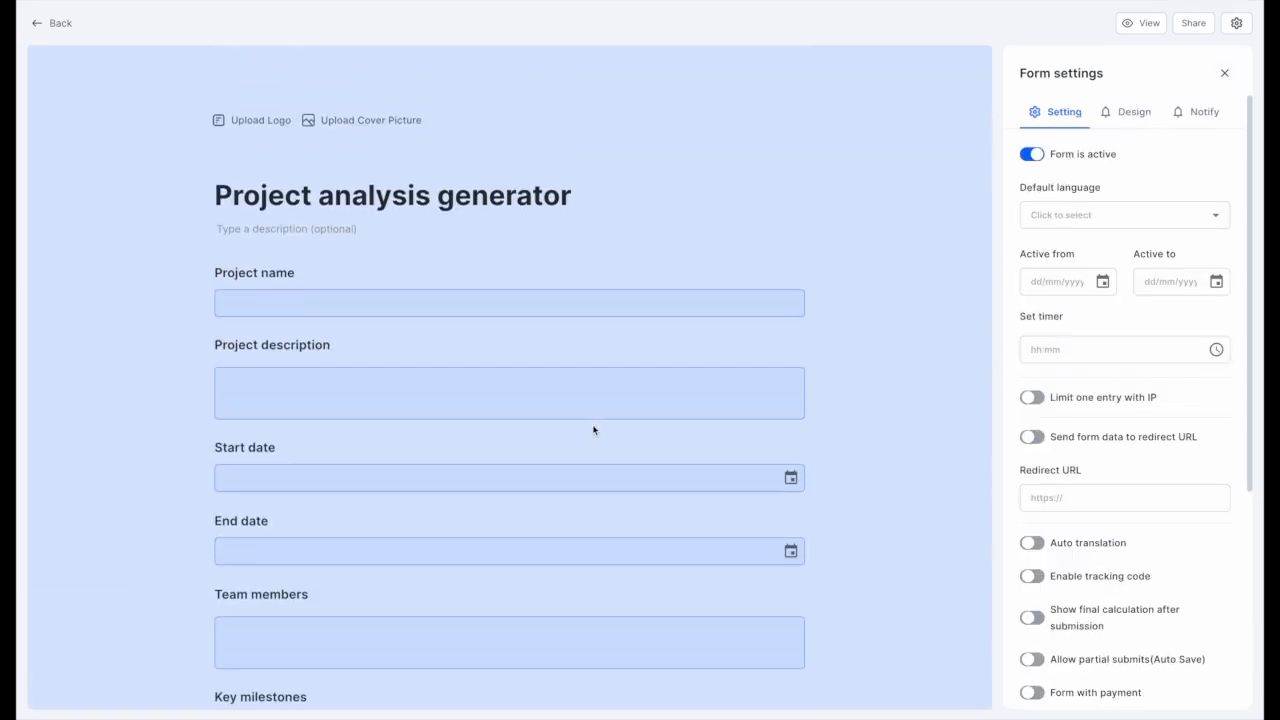
pyautogui.scroll(-3)
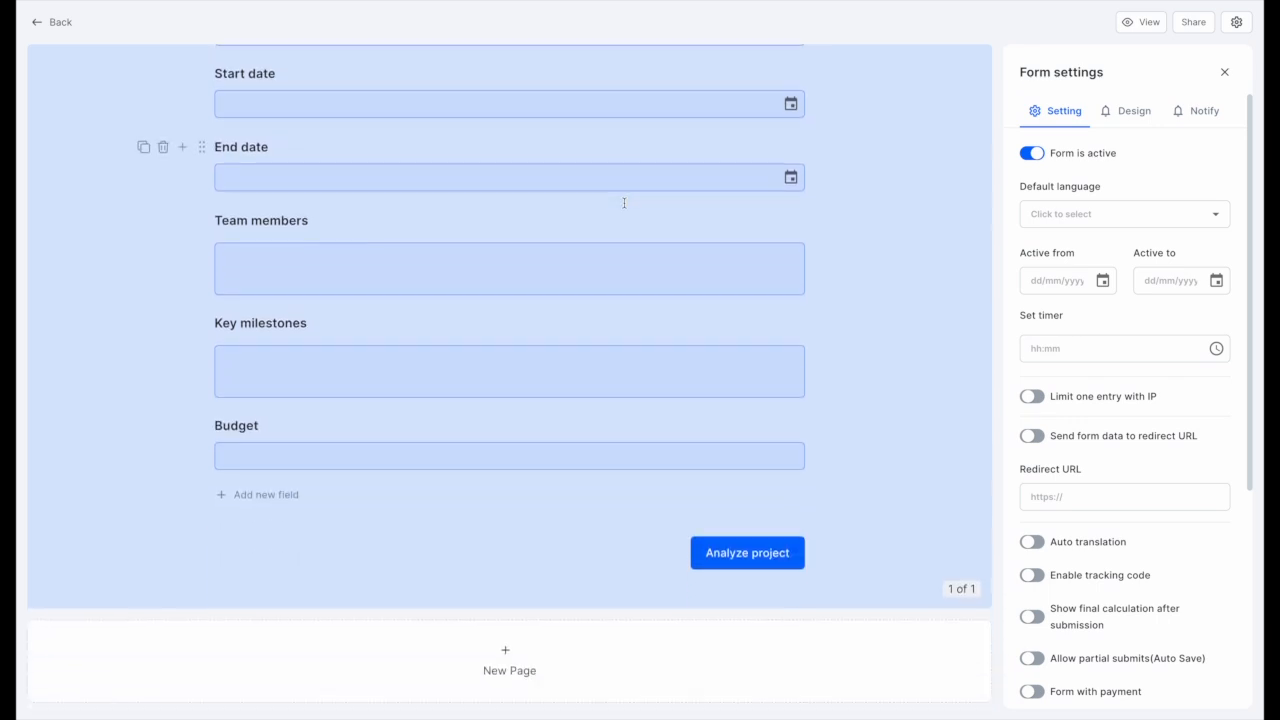
pyautogui.scroll(-3)
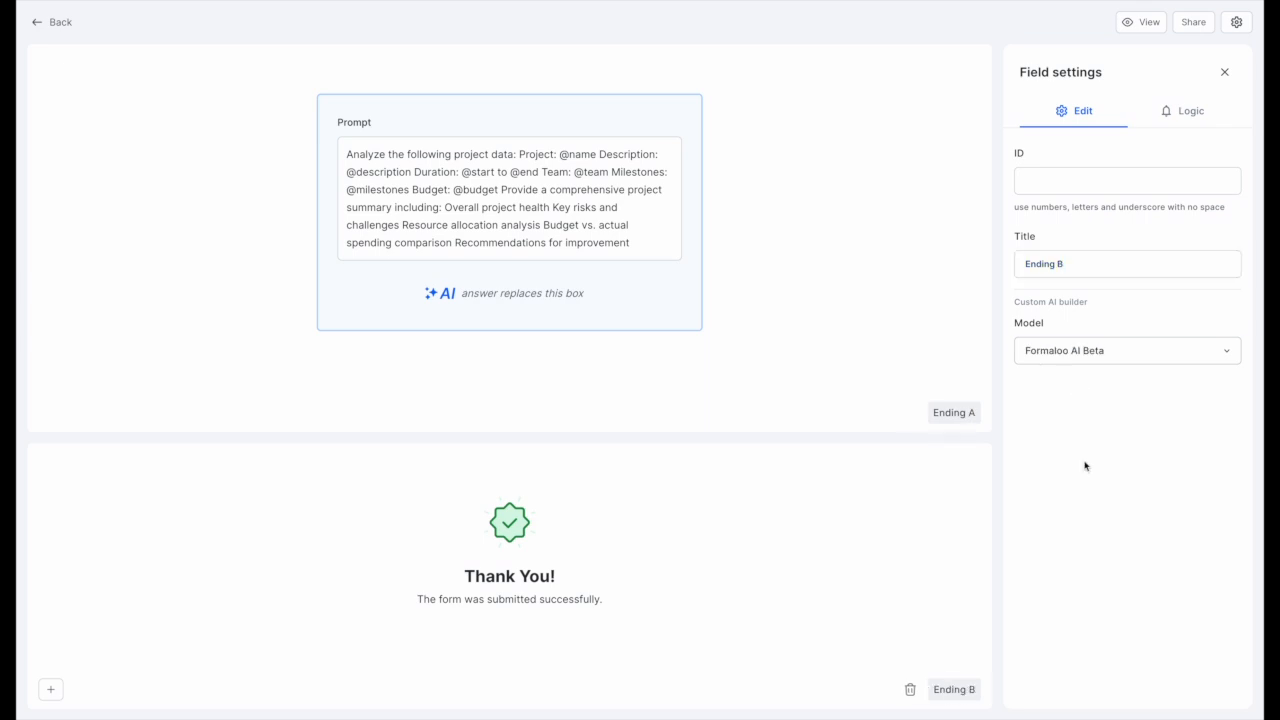
# In Advance Logic, set the rule Budget is greater than or equal to 100000 goes to Ending A.
pyautogui.click(1190, 112)
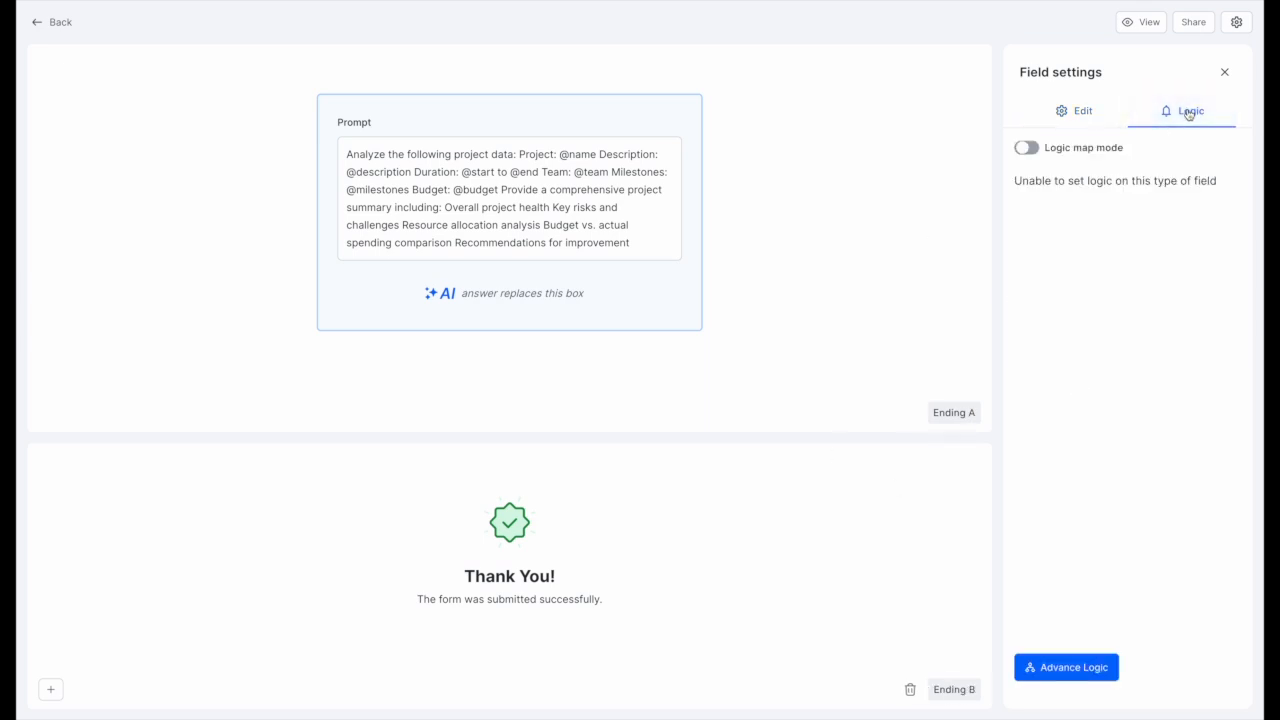
pyautogui.click(1066, 668)
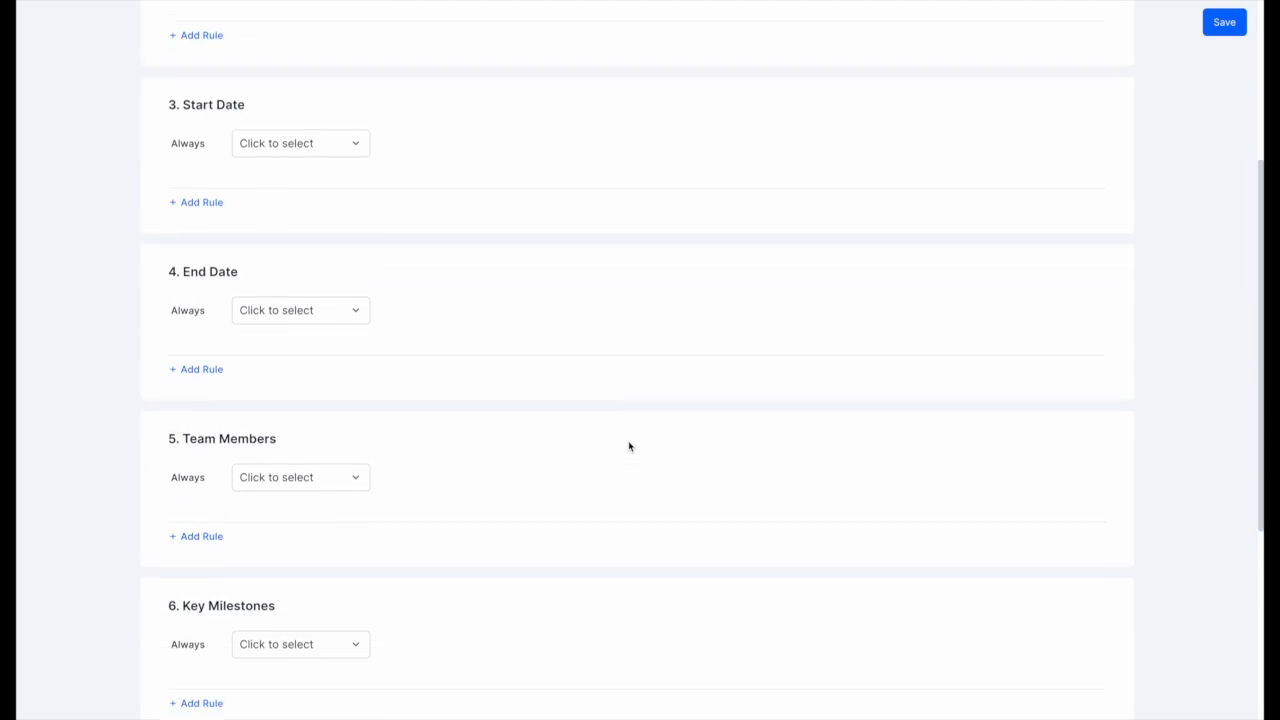
pyautogui.scroll(-3)
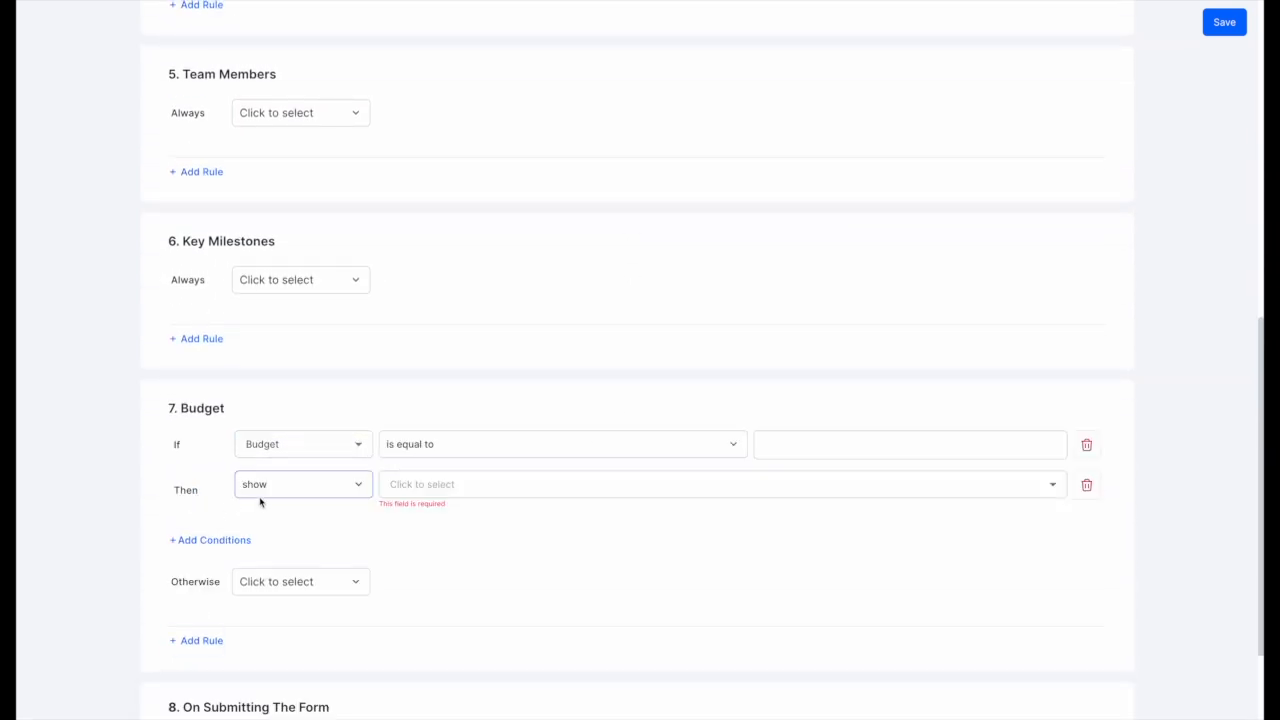
pyautogui.click(560, 444)
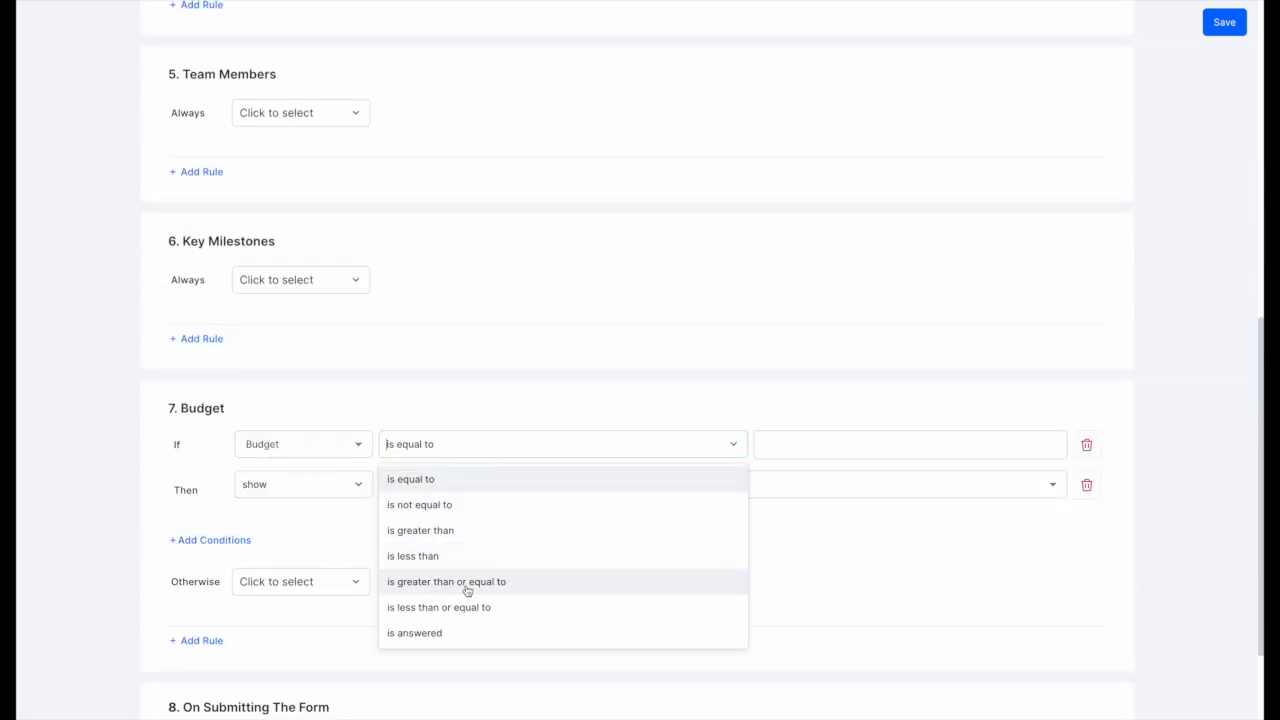
pyautogui.click(446, 580)
pyautogui.write('100000')
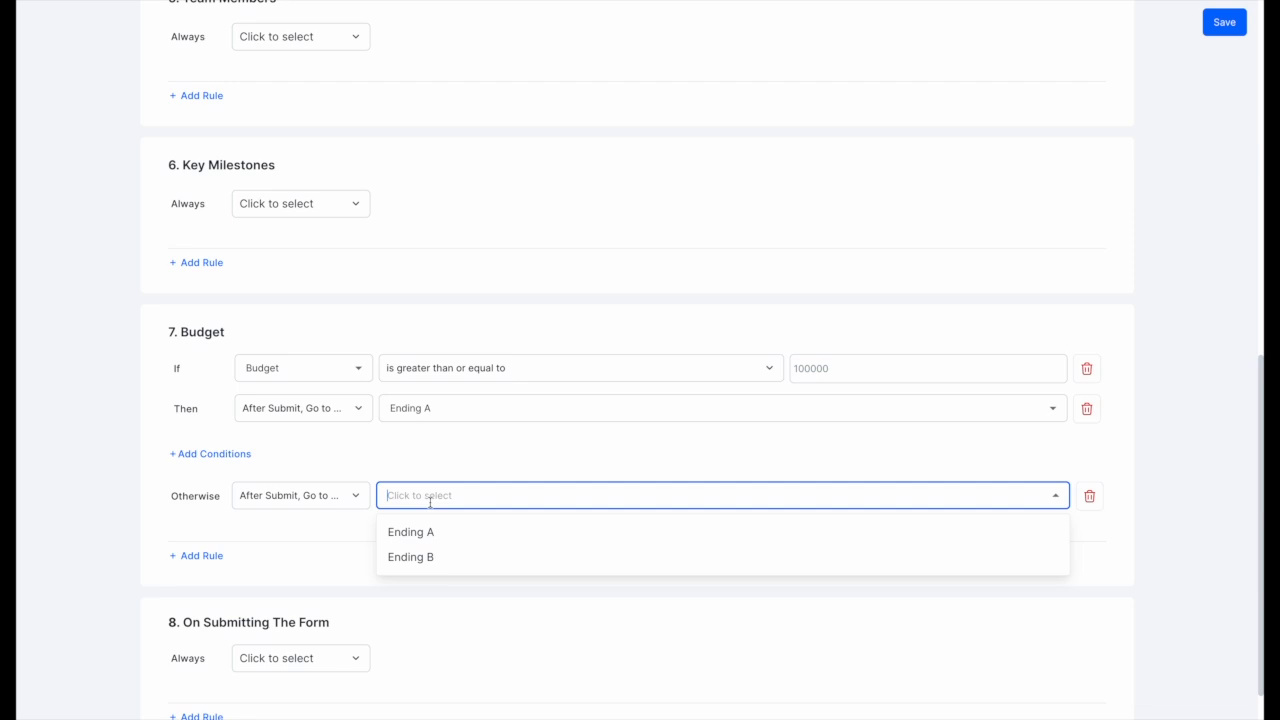
# Send all other submissions to Ending B and save the routing rules.
pyautogui.click(410, 556)
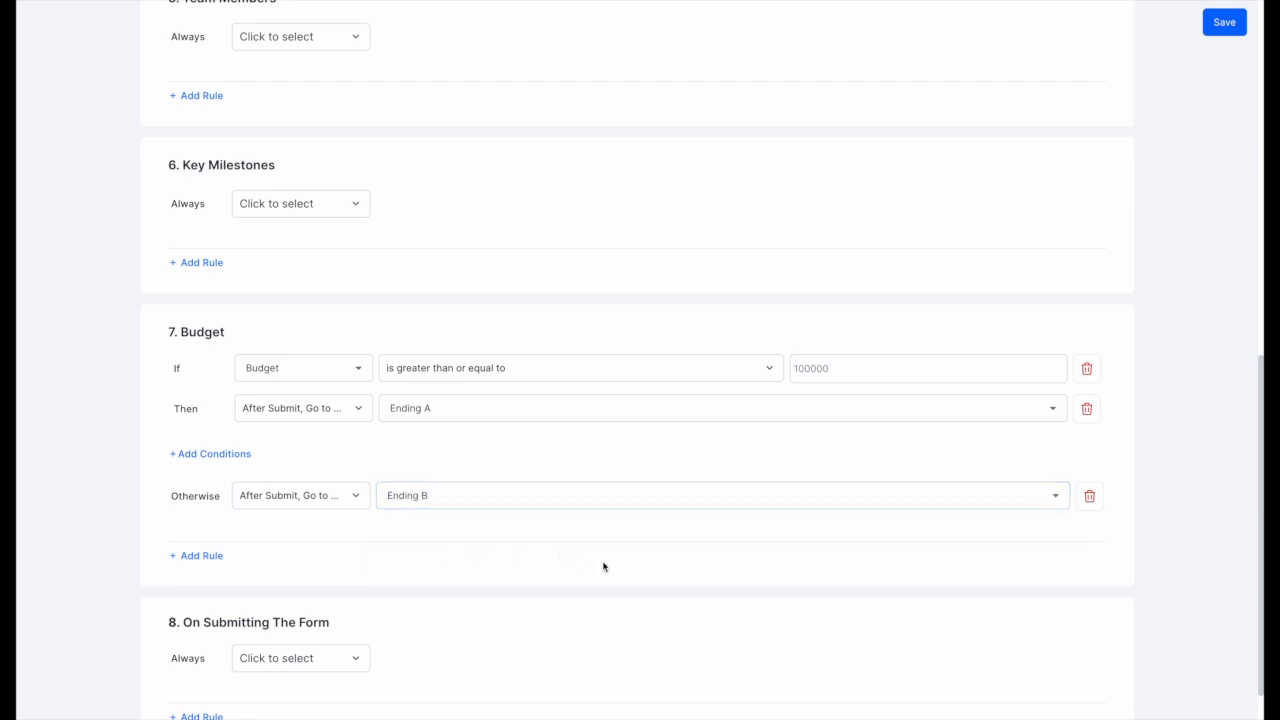
pyautogui.click(1224, 22)
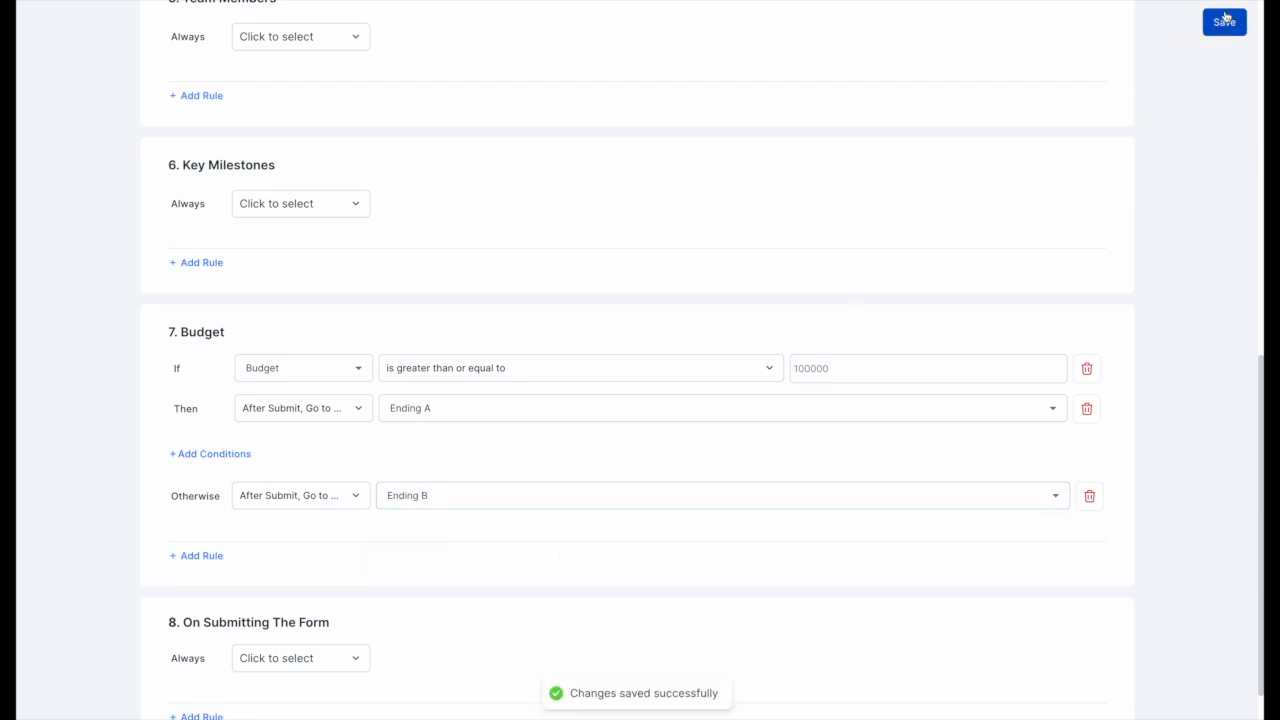
pyautogui.scroll(3)
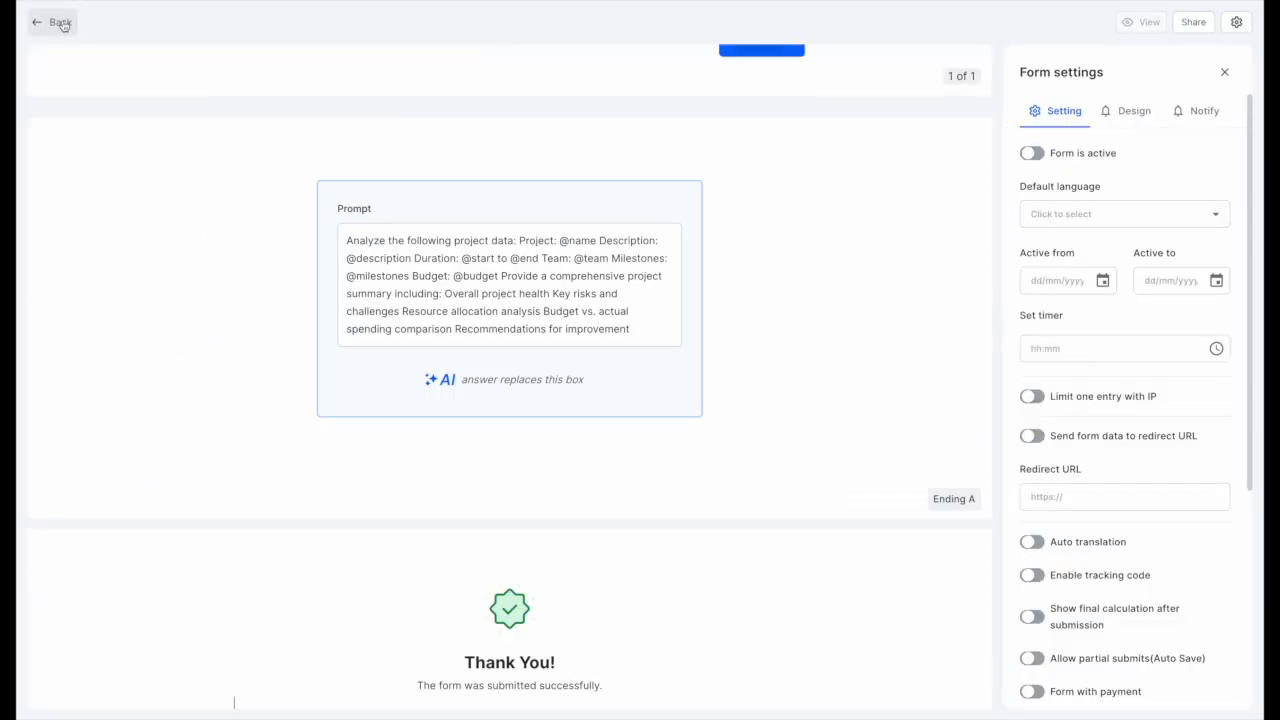
# Activate the form and give Ending B an AI prompt on cost-efficient small-budget project analysis.
pyautogui.click(1032, 152)
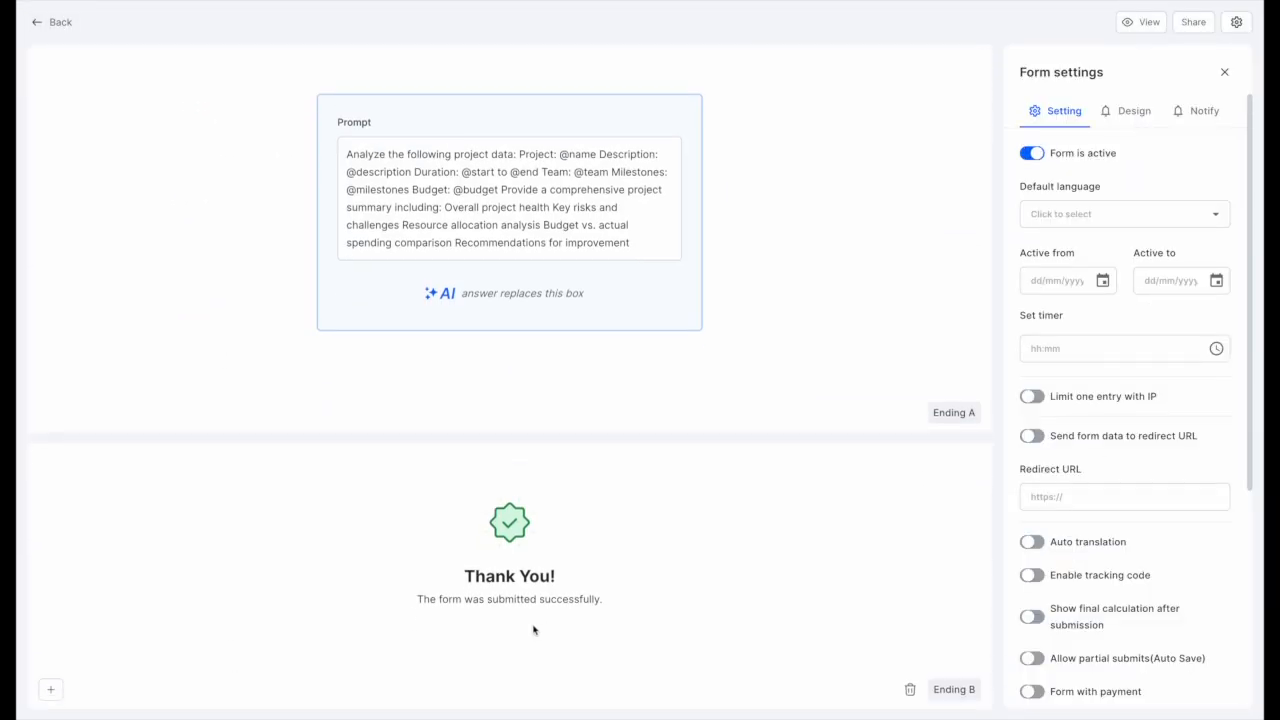
pyautogui.click(508, 576)
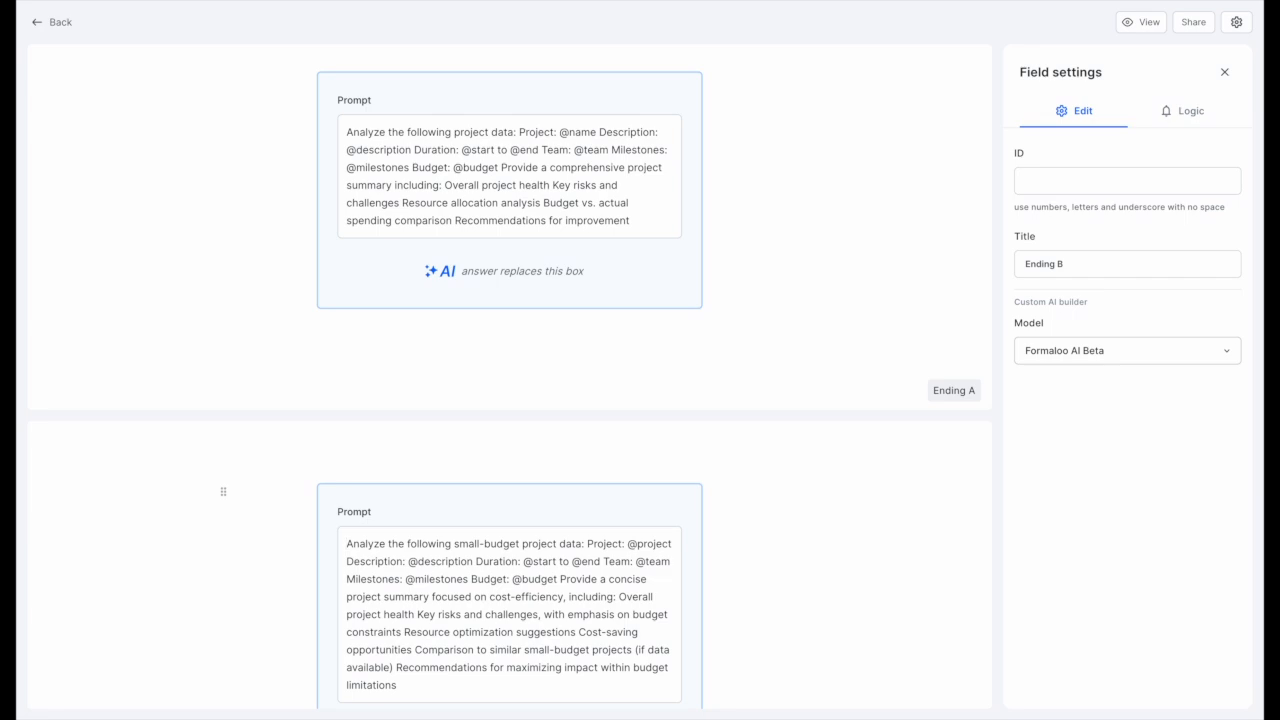
pyautogui.moveTo(1140, 22)
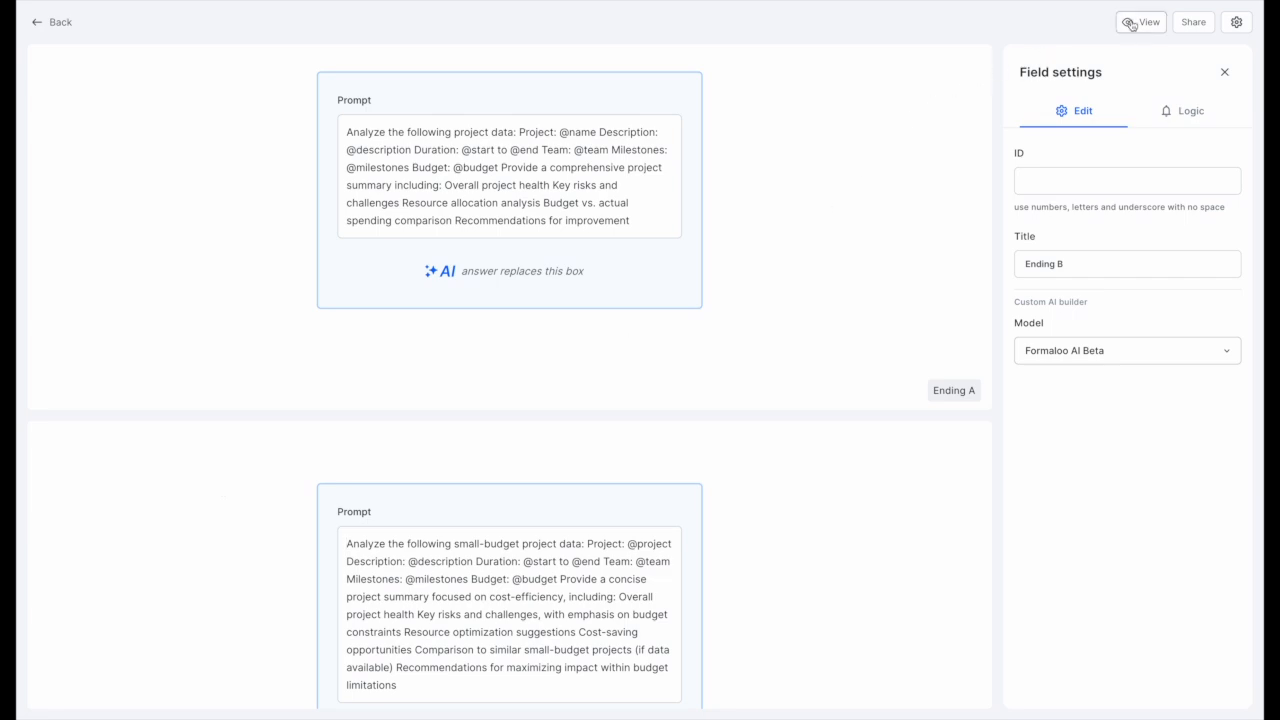
# Preview the form and fill it for Mobile App Redesign with dates ending 31 October 2024, team, milestones and Budget 85000.
pyautogui.click(1140, 20)
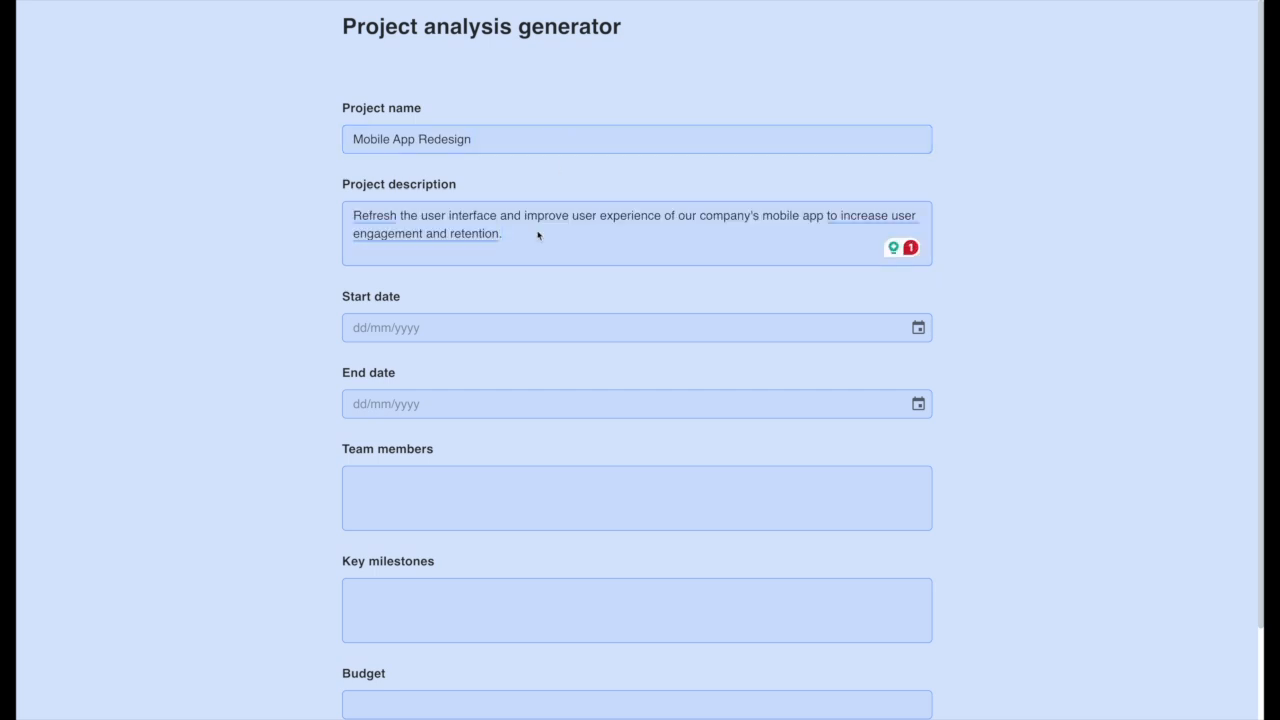
pyautogui.click(916, 328)
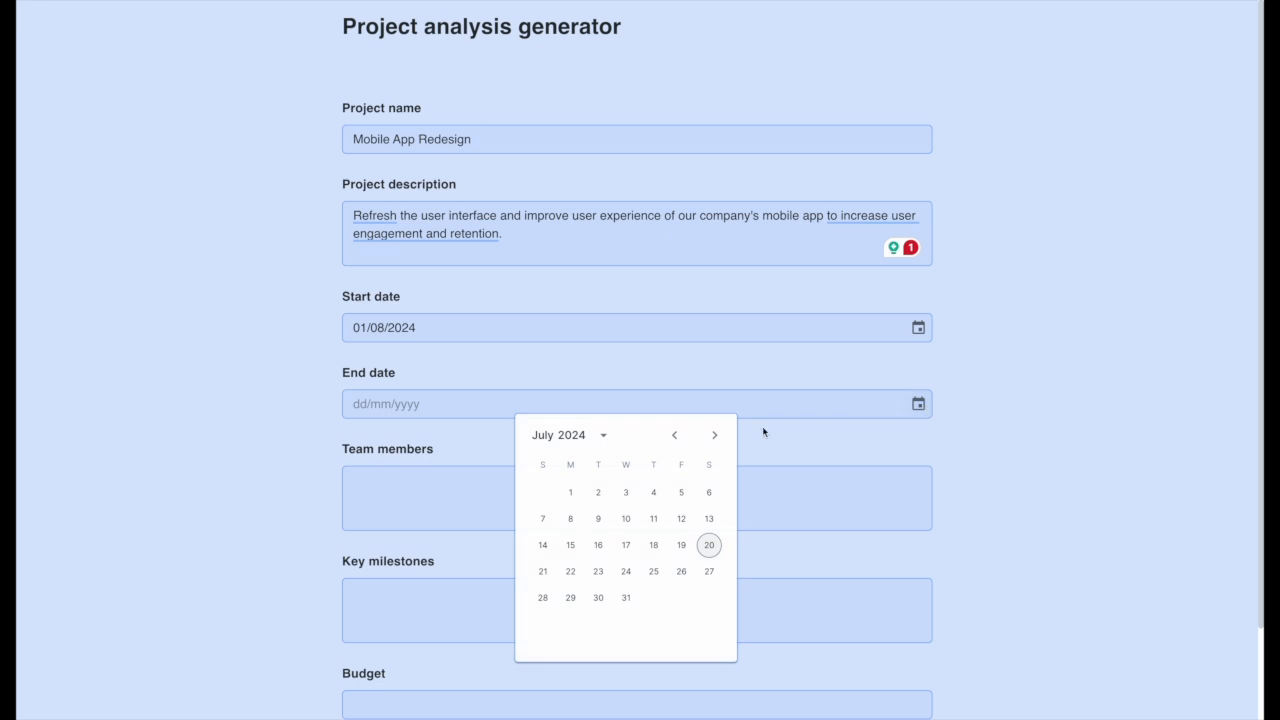
pyautogui.click(714, 434)
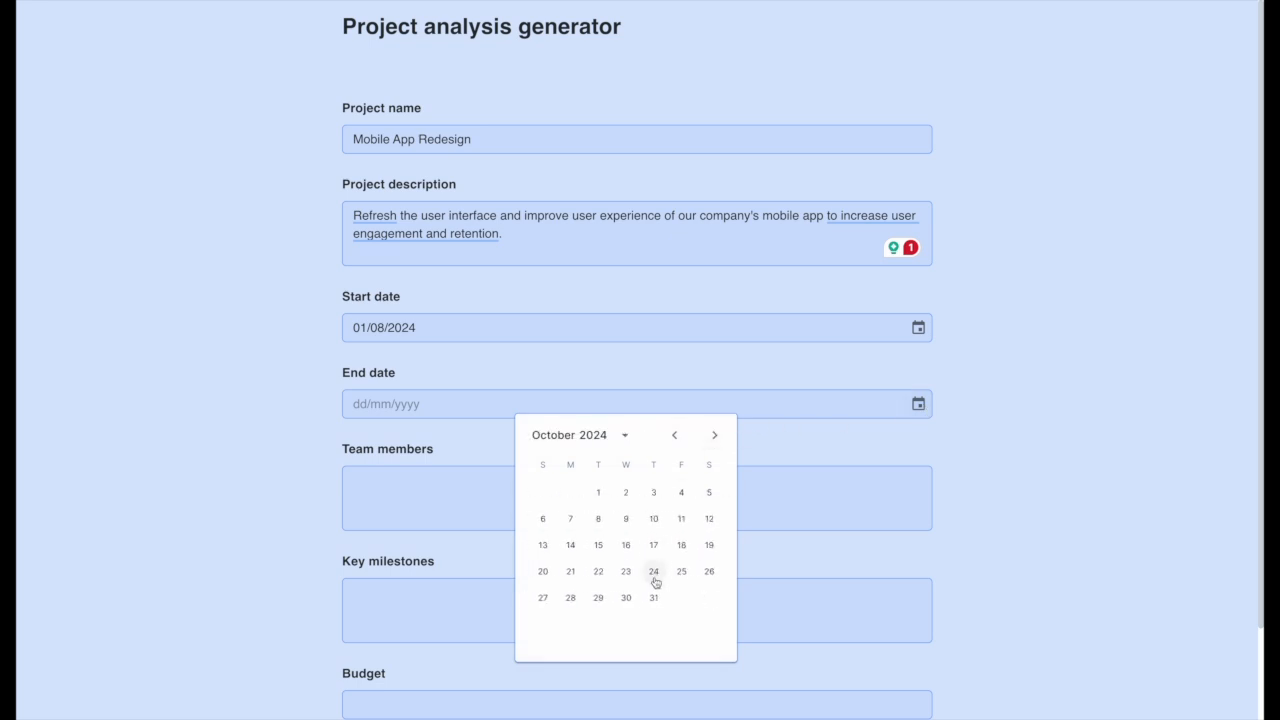
pyautogui.click(652, 596)
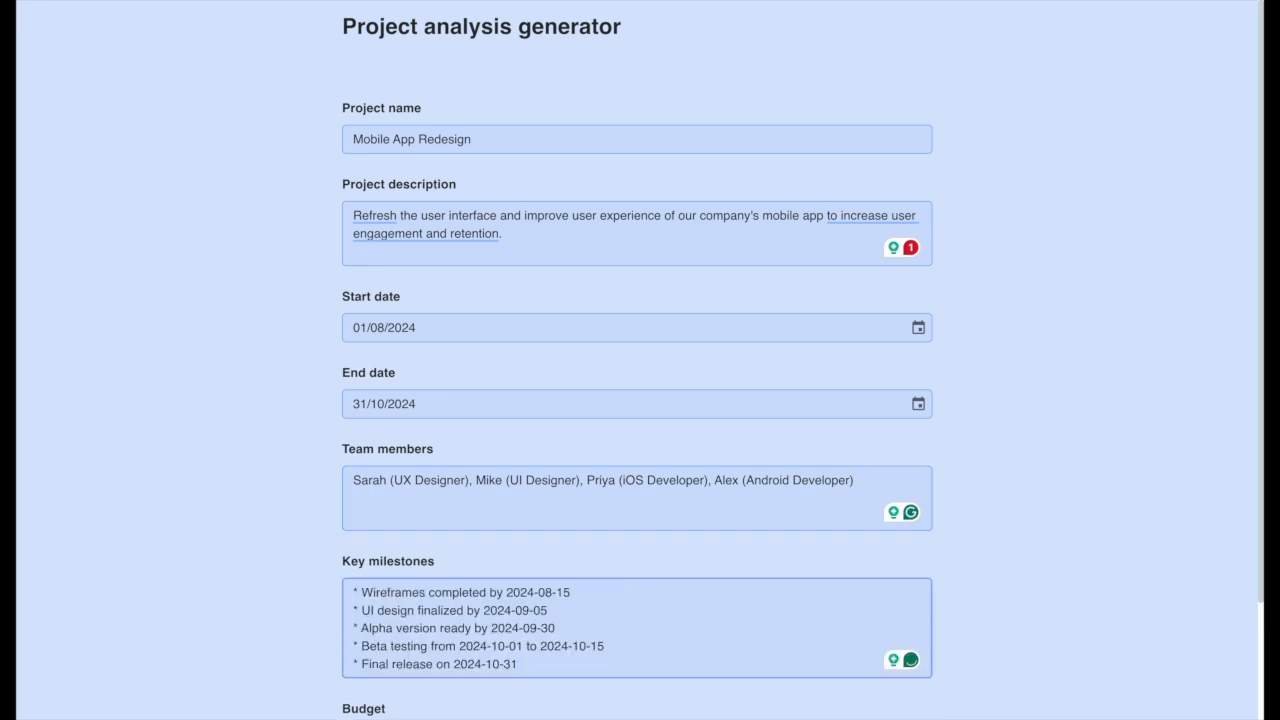
pyautogui.scroll(-3)
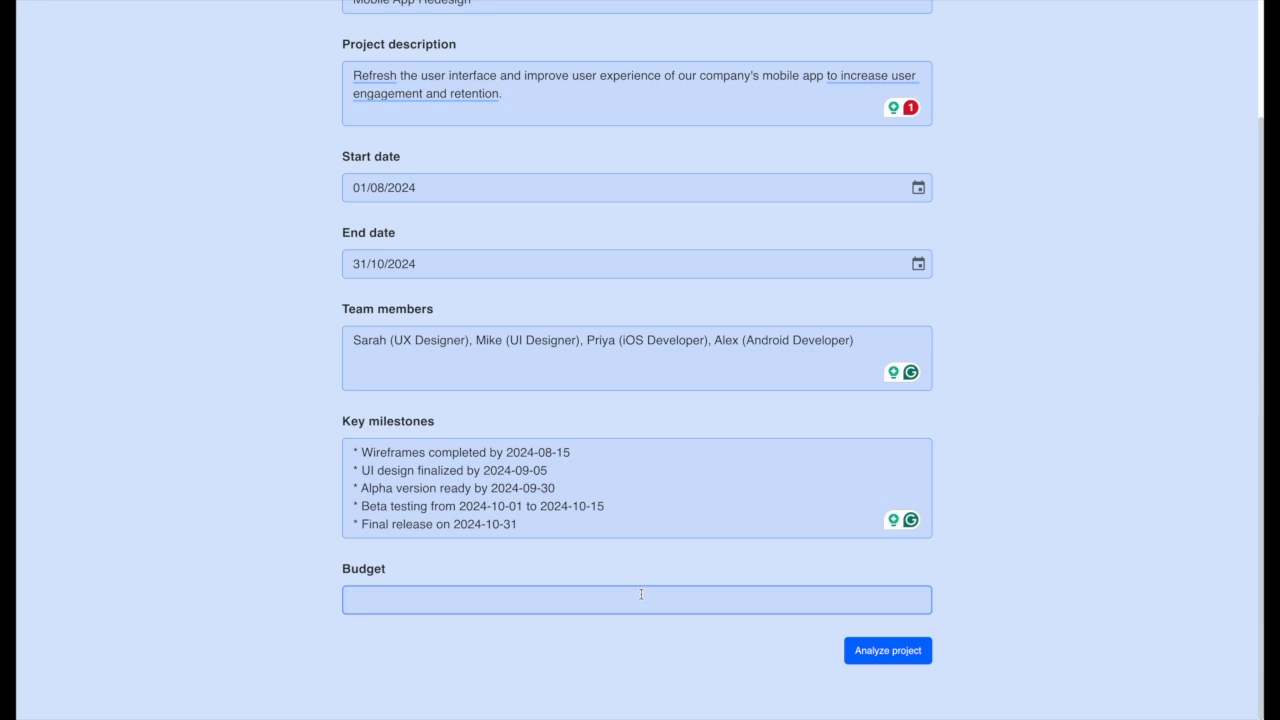
pyautogui.write('85000')
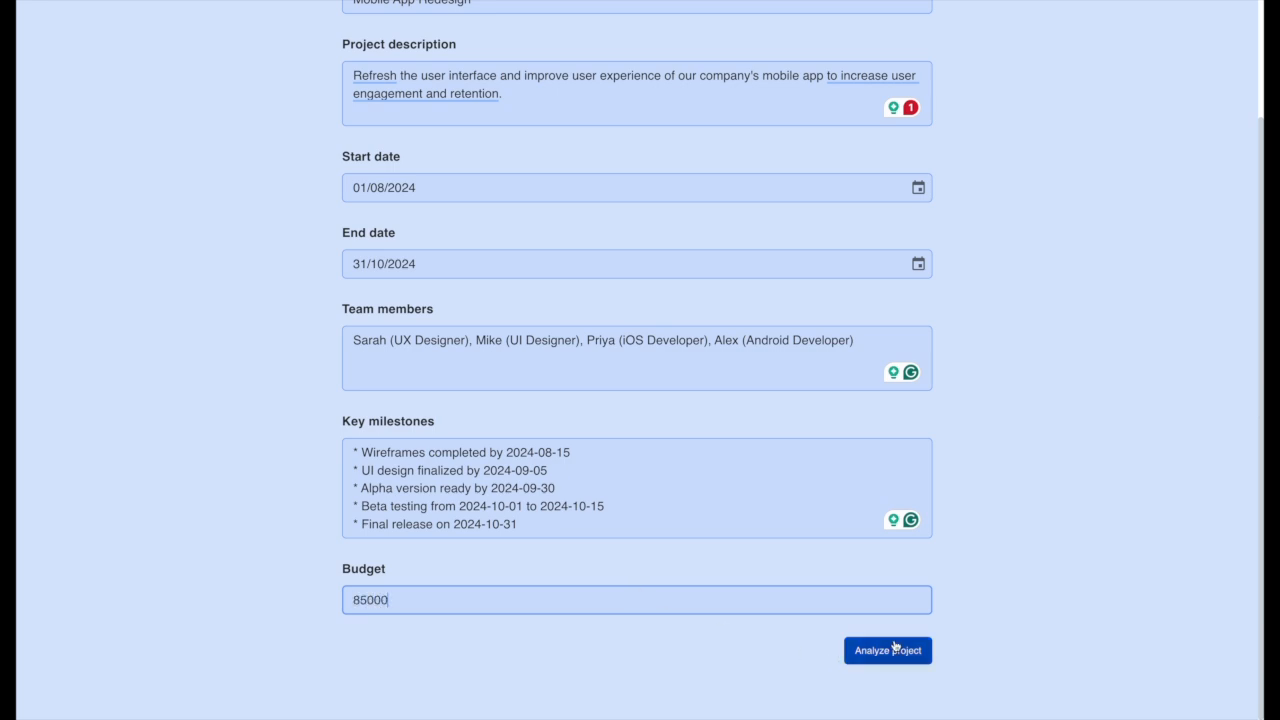